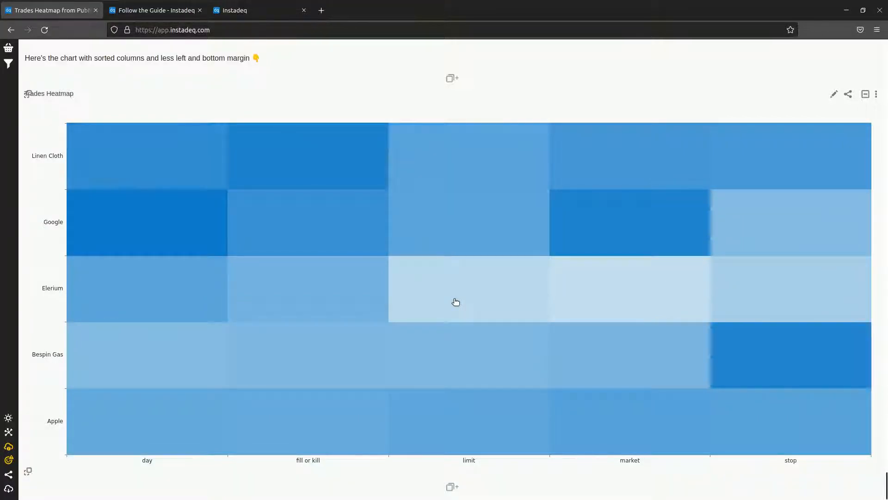
mouse_move(432, 228)
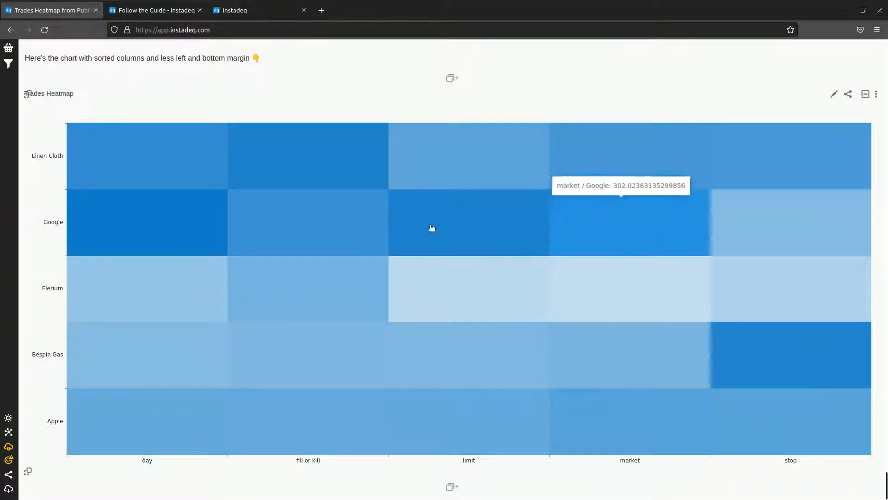
mouse_move(444, 304)
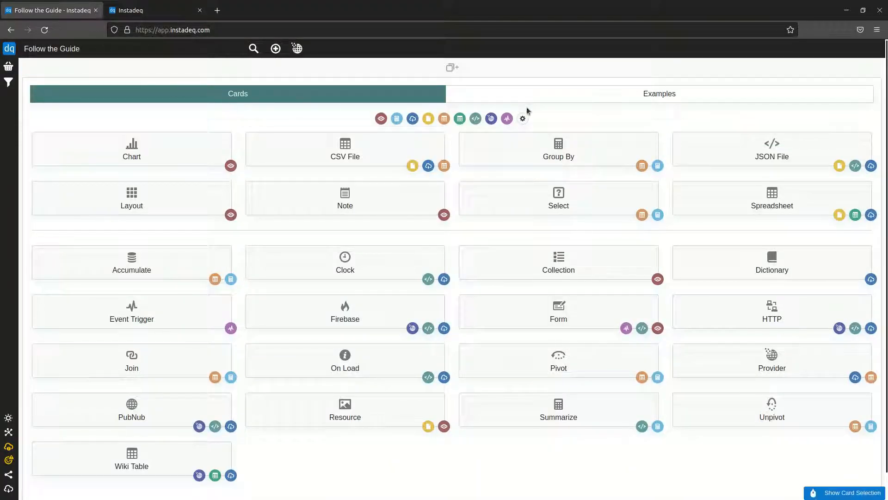
- Show the example decks list, then close the guide deck to reach the sign-in page
click(660, 94)
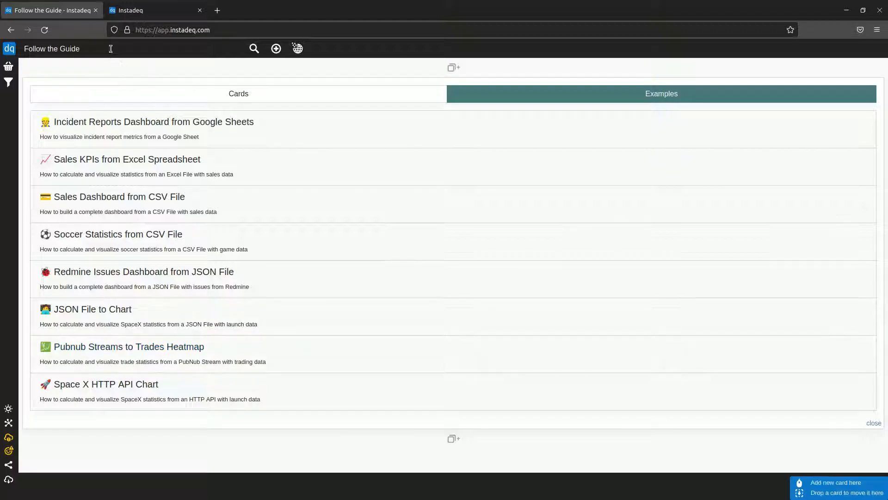
click(95, 10)
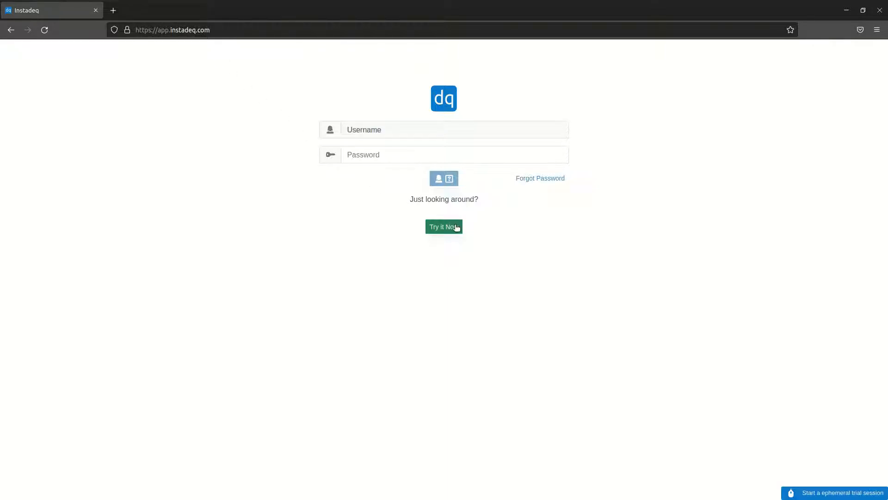
- Start a trial session and add a PubNub card on channel pubnub-market-orders streaming live trades
click(443, 227)
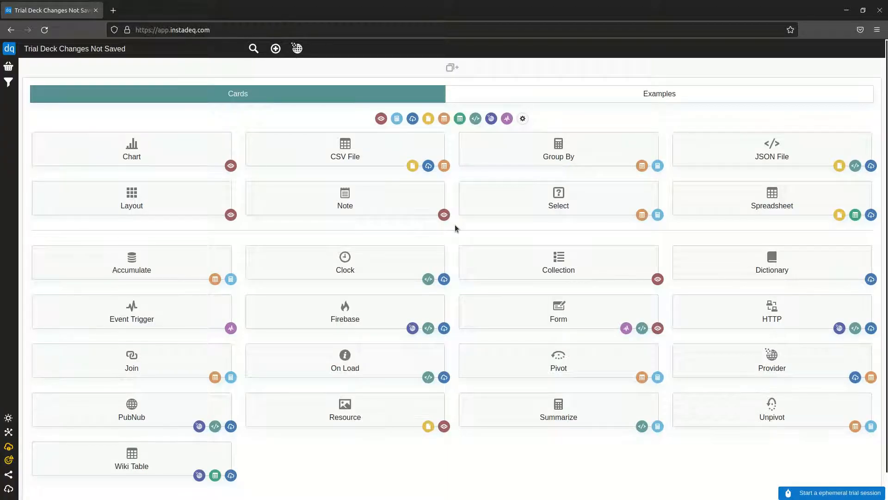
click(131, 409)
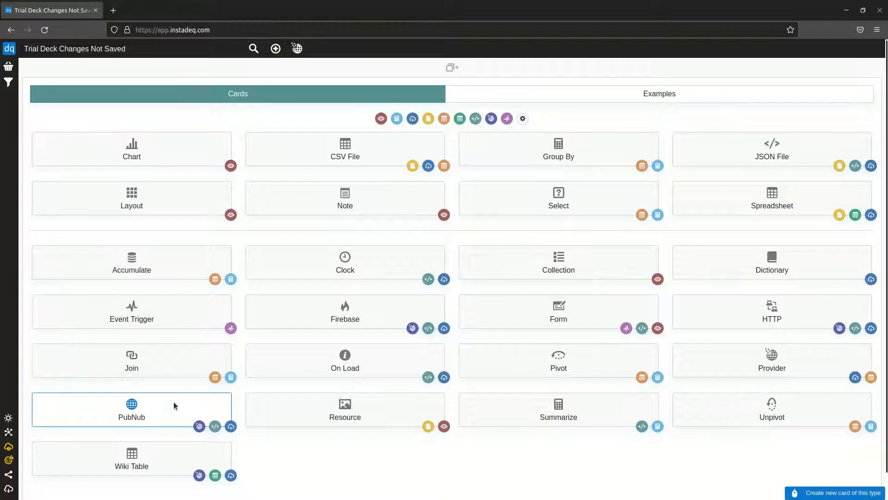
click(132, 410)
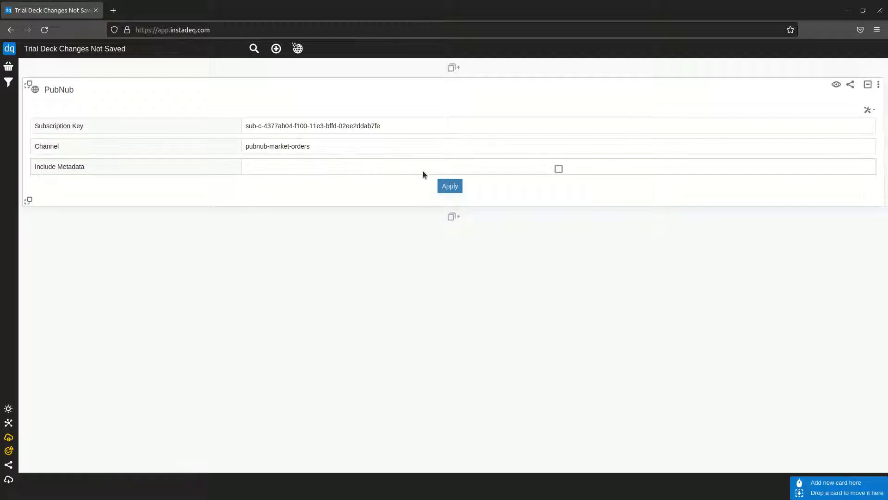
click(450, 185)
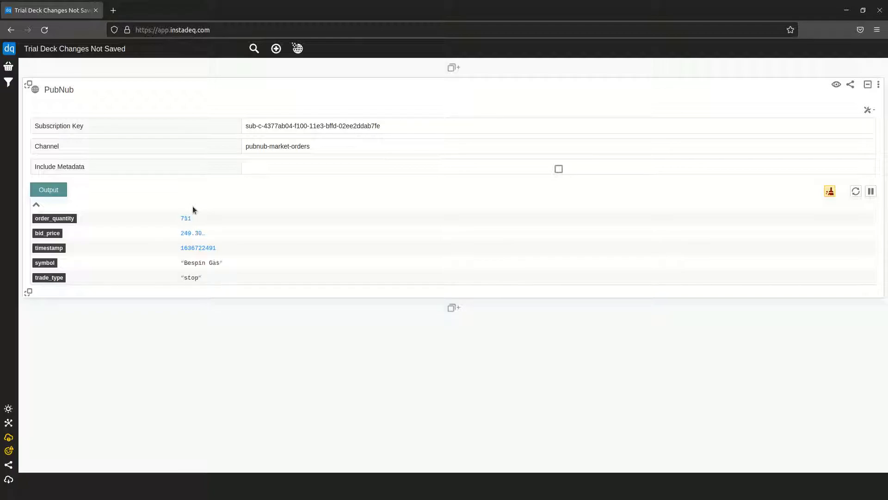
click(453, 307)
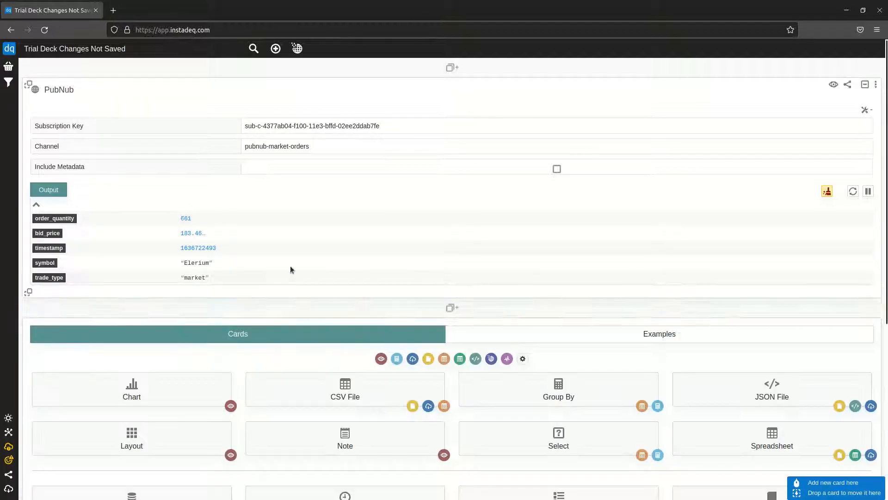
- Add all five PubNub fields to the Accumulate card and review the Row Index < 100 eviction rule
scroll(down, 3)
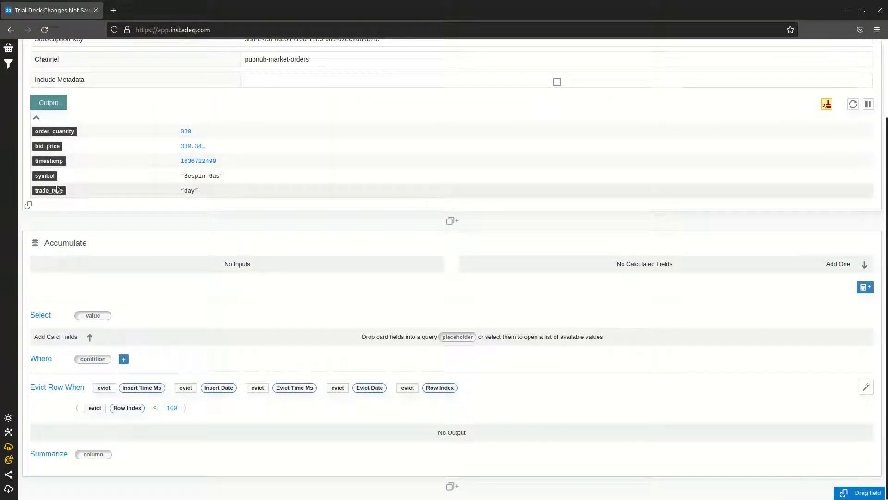
click(93, 316)
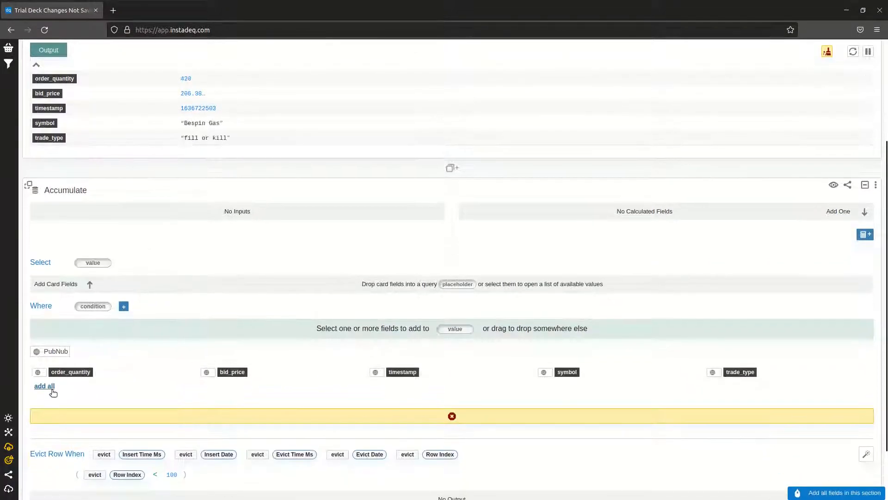
click(45, 386)
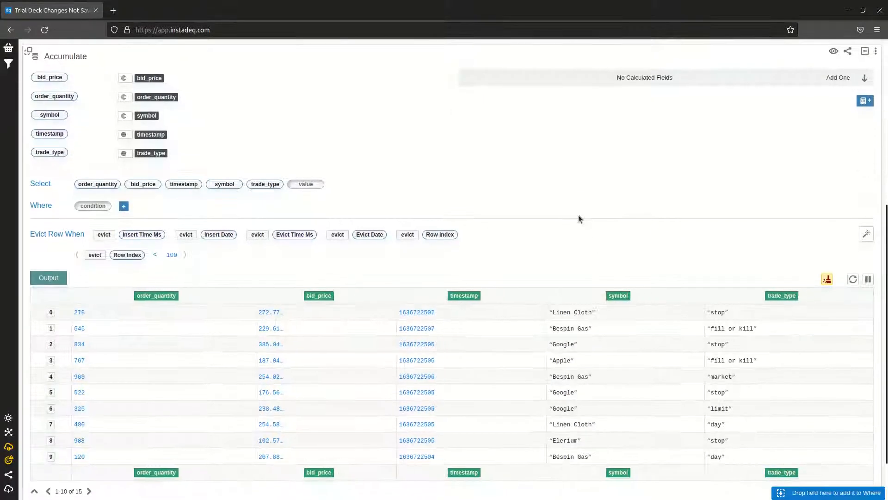
click(852, 278)
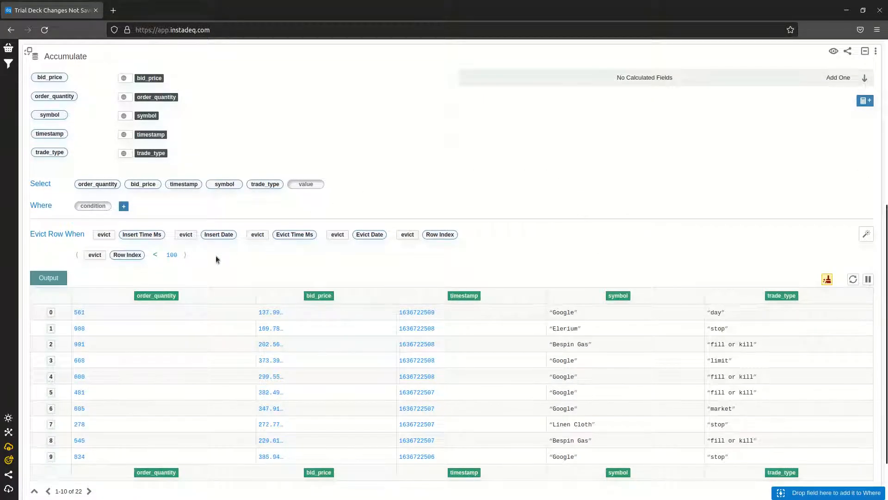
click(852, 279)
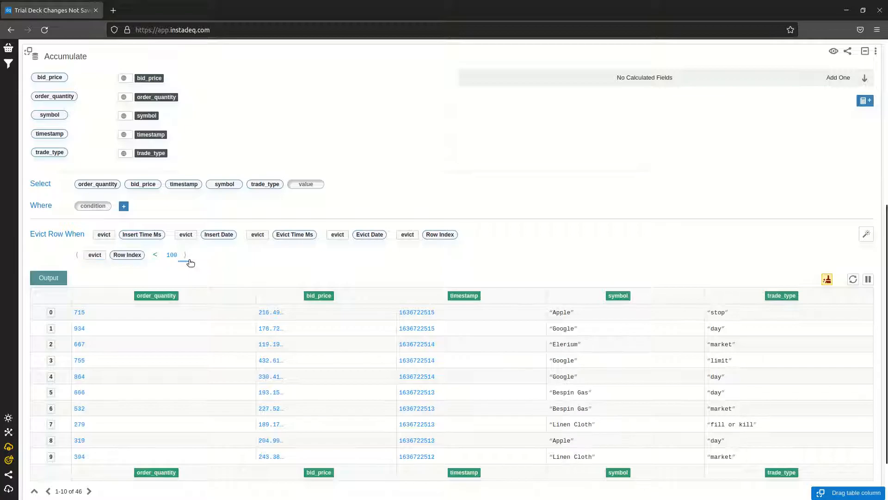
click(866, 234)
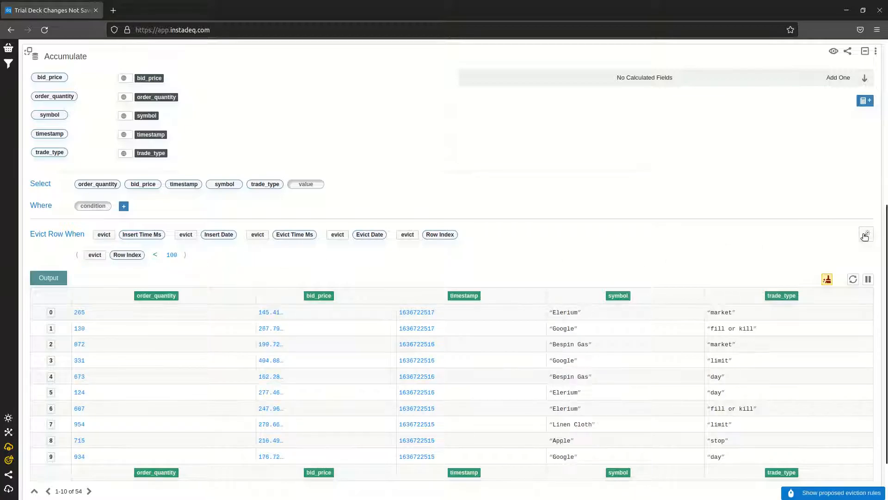
click(866, 234)
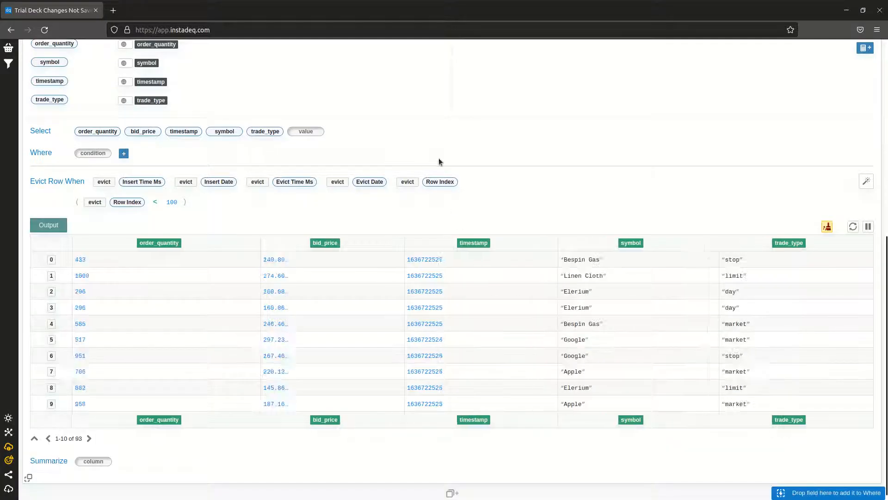
- Add a Group By card taking the last bid_price grouped by symbol and trade_type
scroll(down, 3)
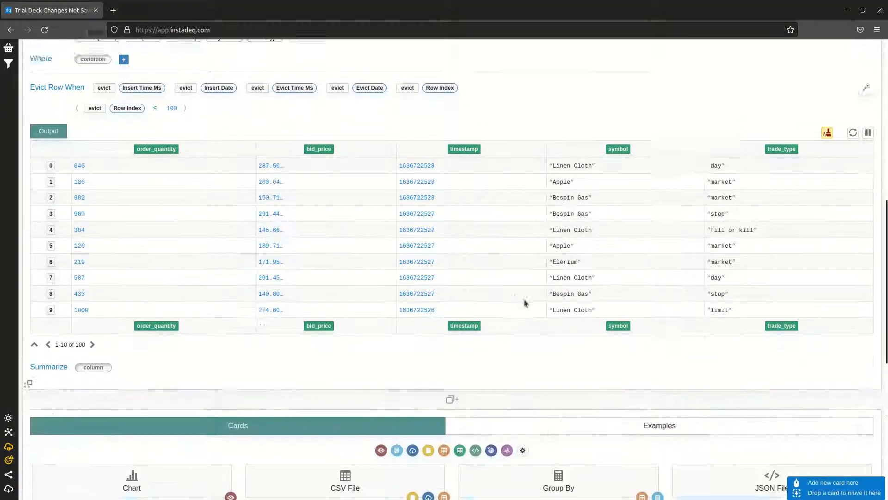
scroll(down, 3)
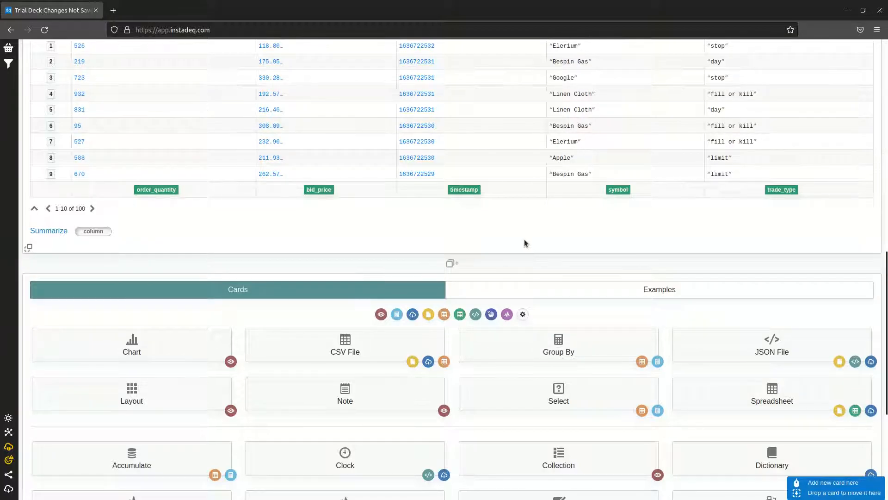
mouse_move(515, 348)
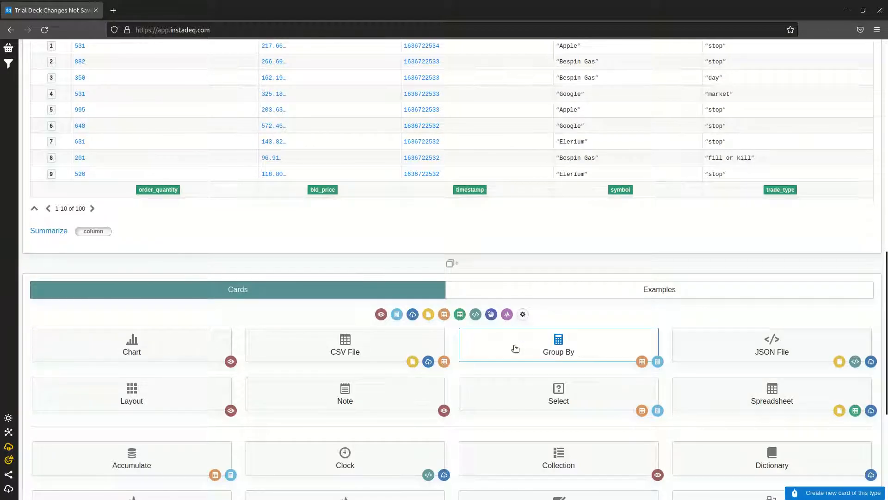
click(557, 344)
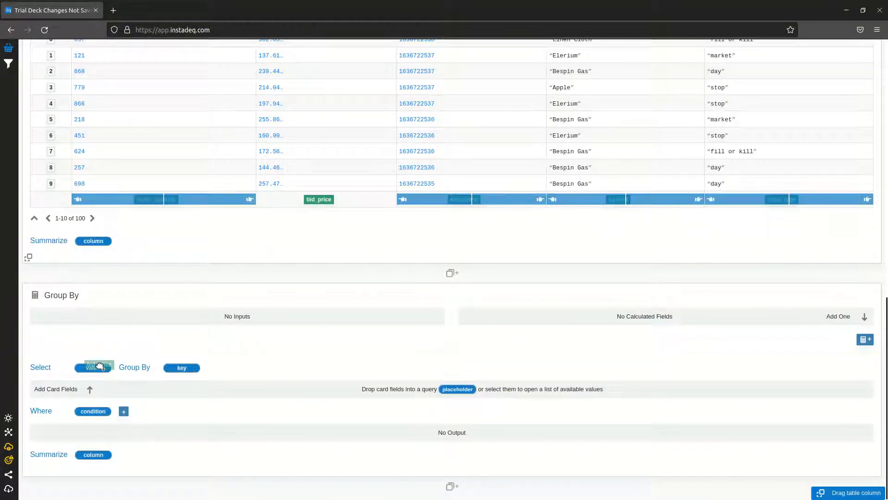
click(96, 390)
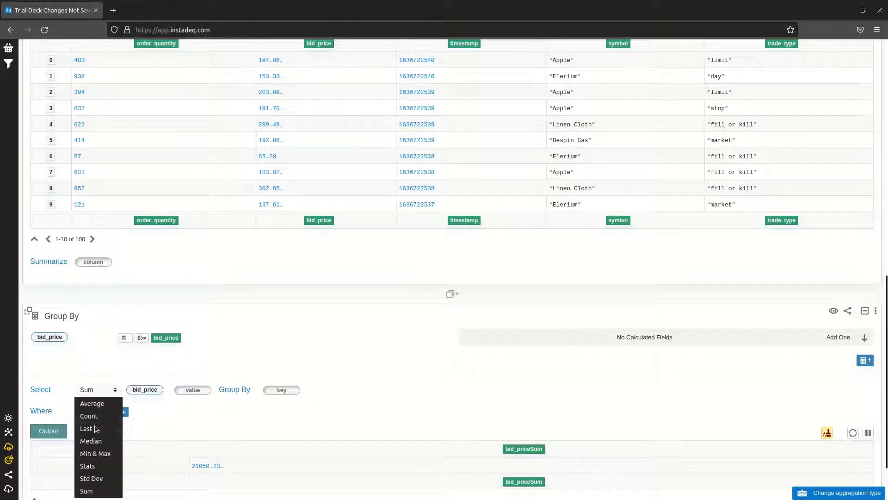
click(86, 429)
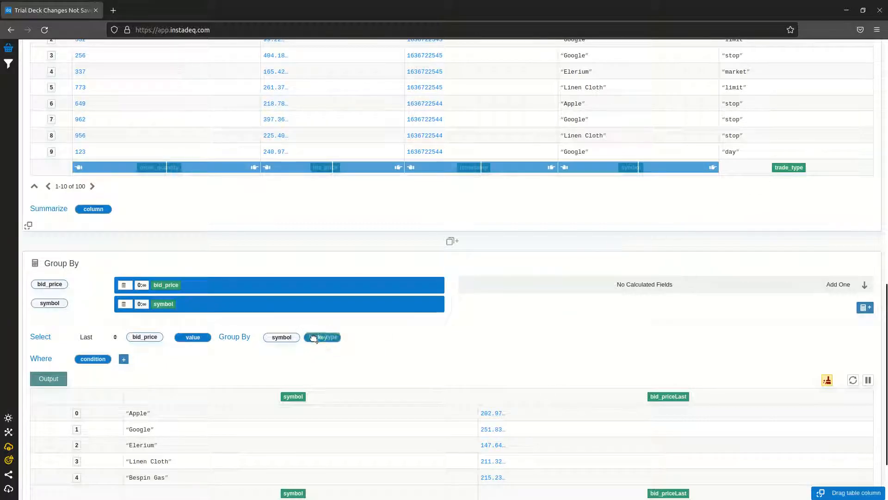
click(322, 337)
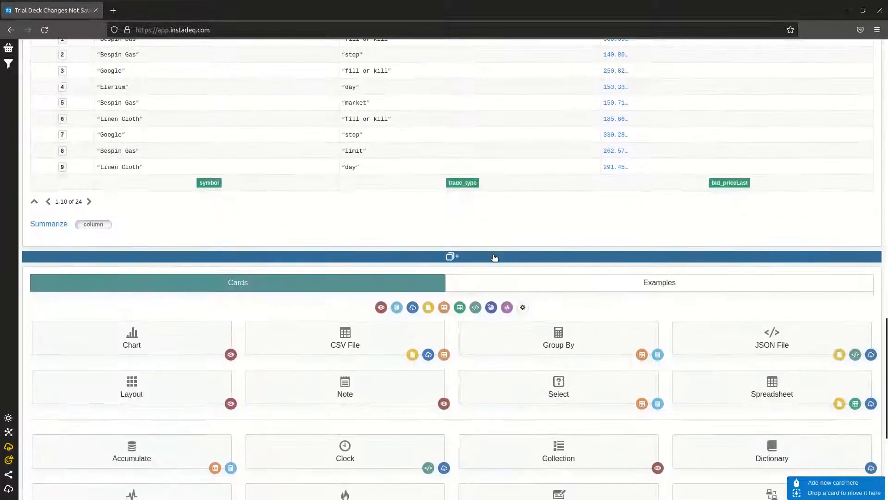
- Add a Chart card plotting bid_priceLast by symbol and trade_type as a heatmap
click(131, 337)
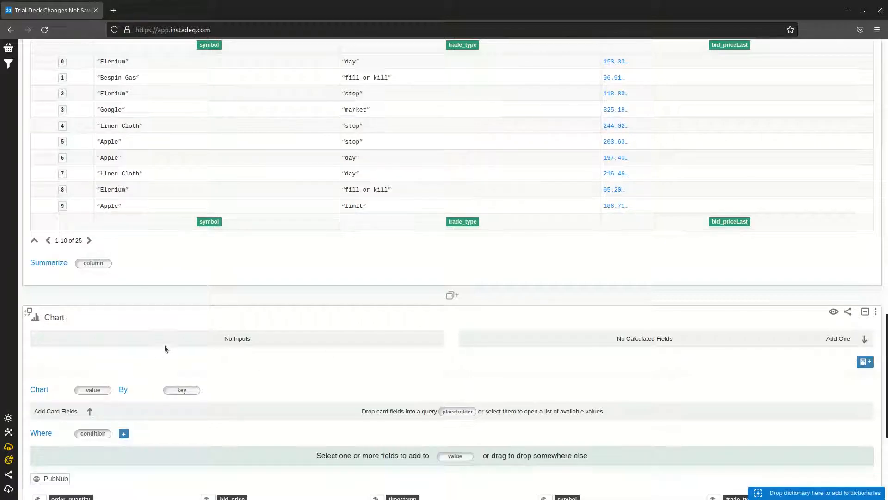
scroll(down, 3)
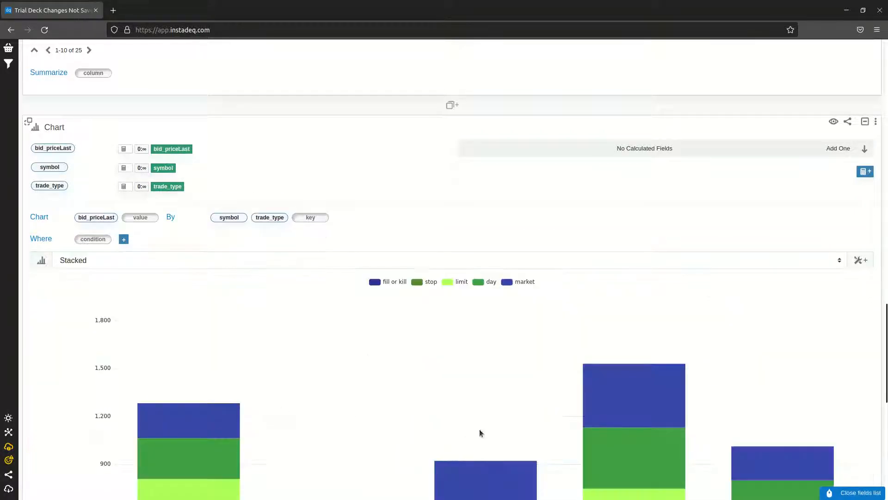
scroll(up, 3)
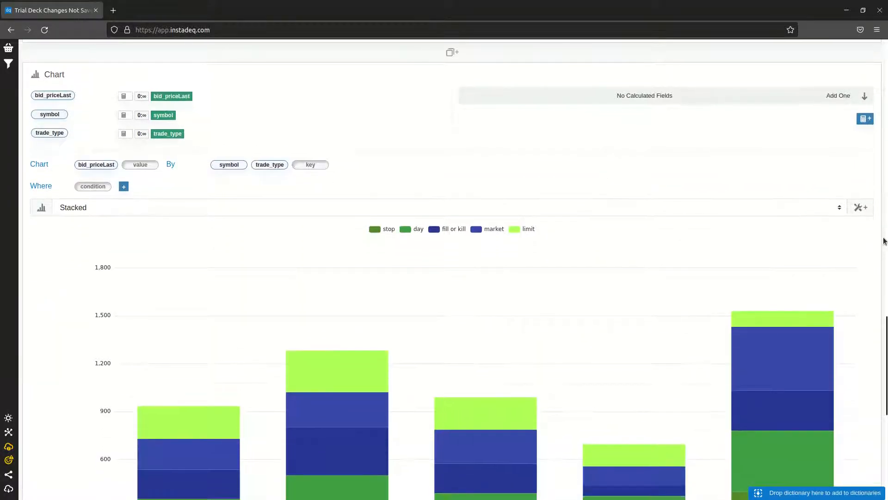
scroll(down, 3)
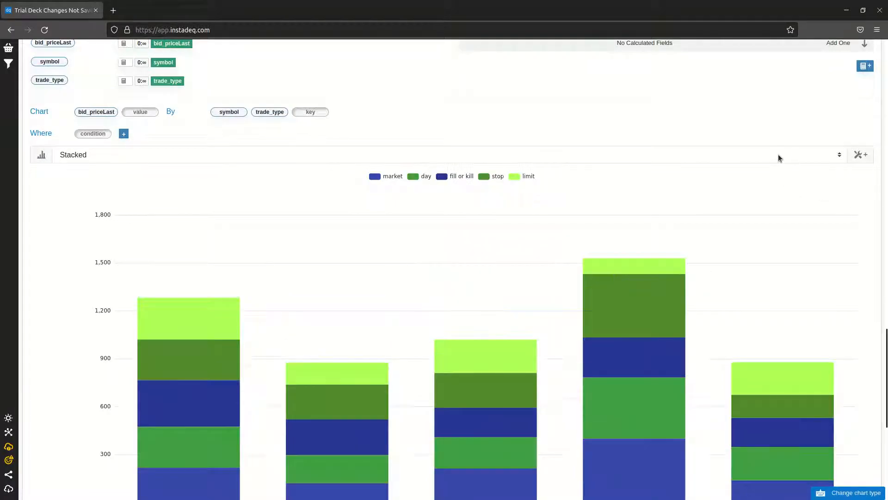
click(839, 155)
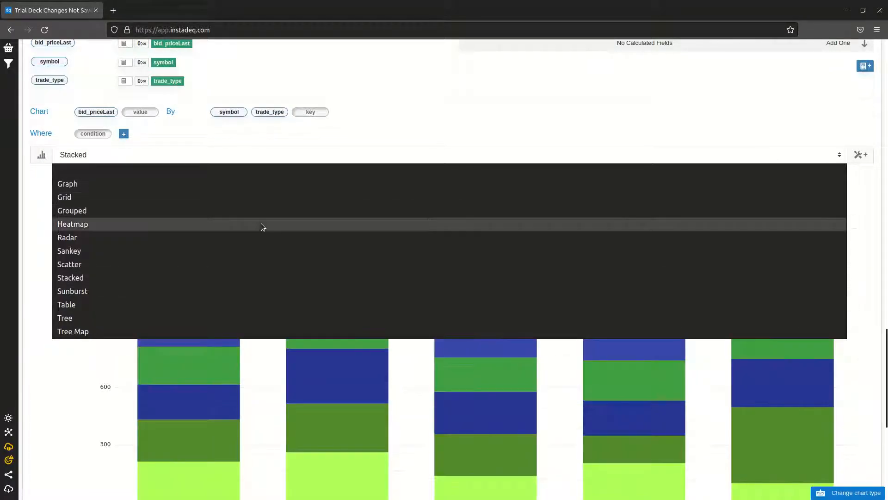
click(72, 224)
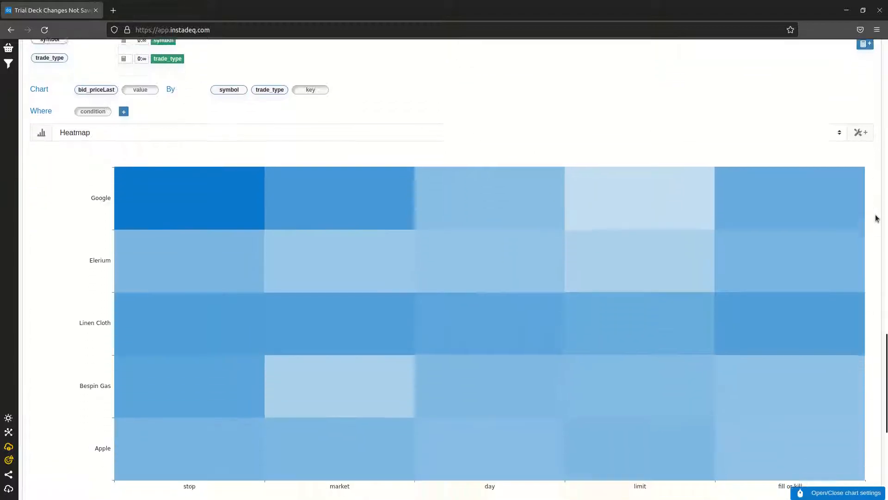
scroll(down, 3)
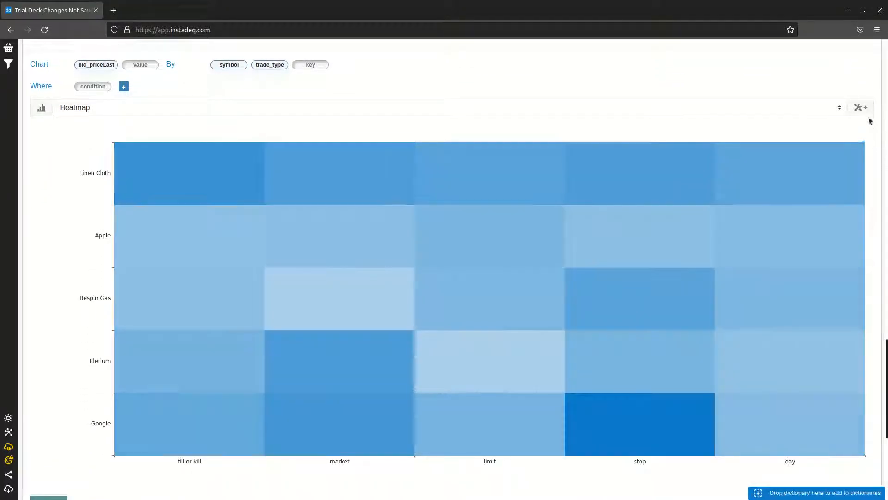
- Set the heatmap's High Color to orange in the chart settings
click(858, 108)
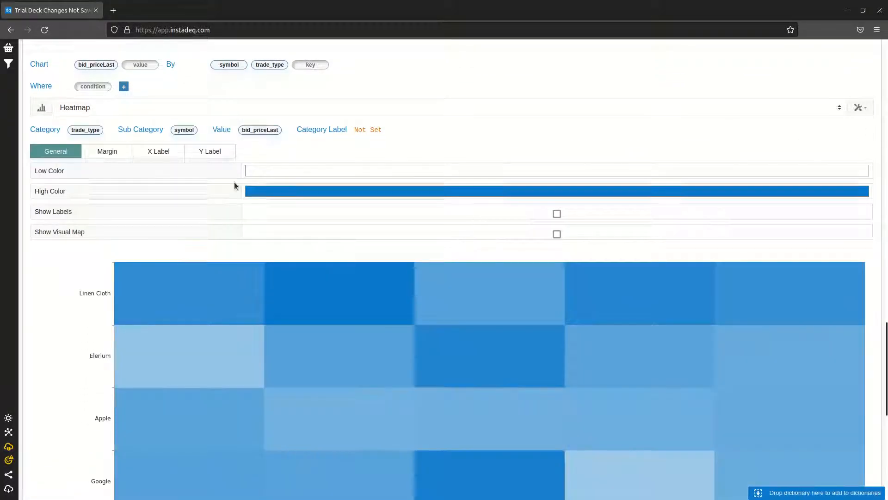
click(107, 151)
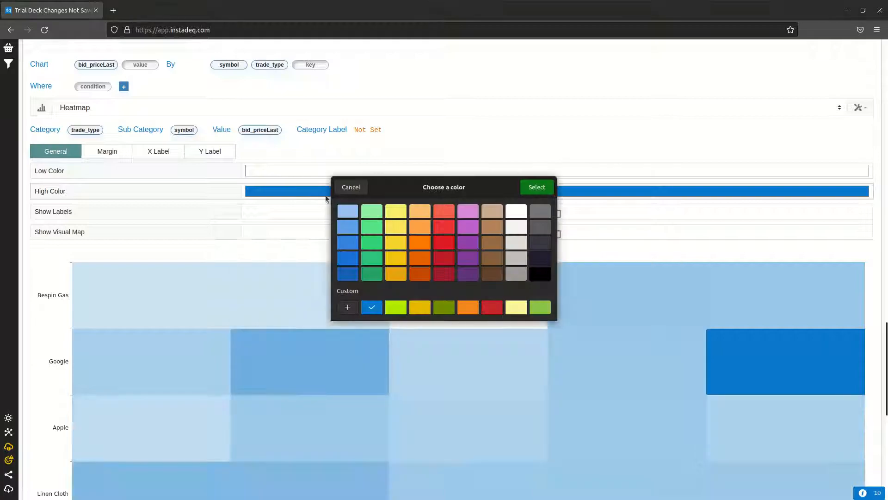
click(421, 258)
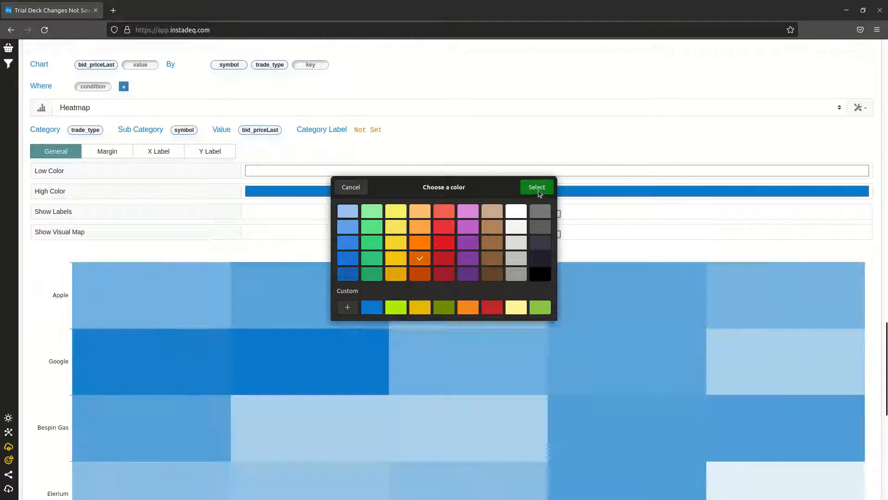
click(536, 187)
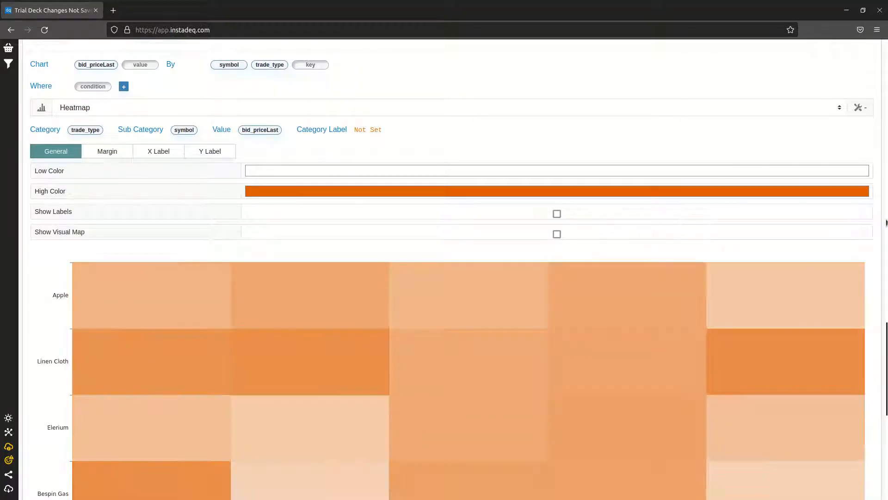
scroll(down, 3)
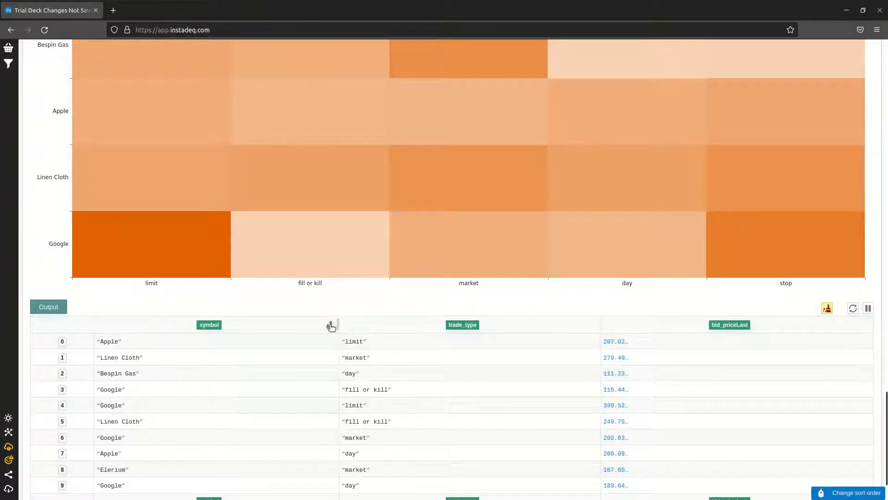
- Show the Chart card's sharing panel with path chart, light theme and public access
click(331, 325)
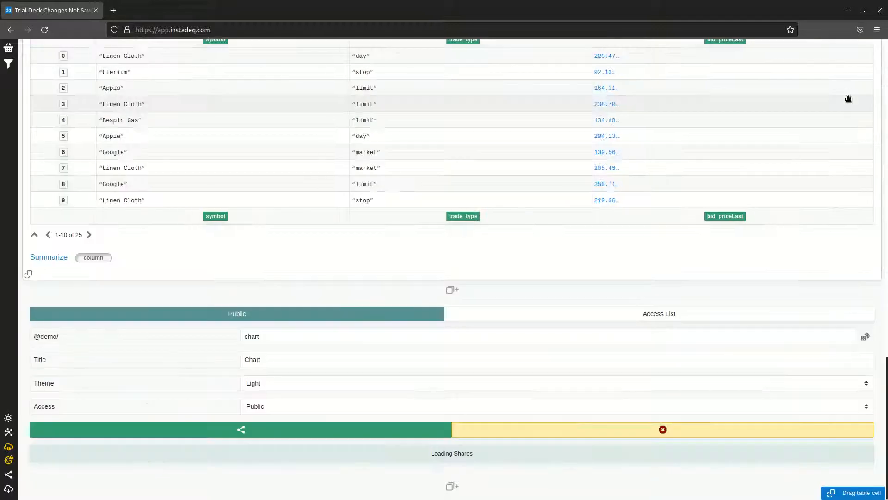
- Publish the chart publicly and view its shared page in a new tab
click(241, 429)
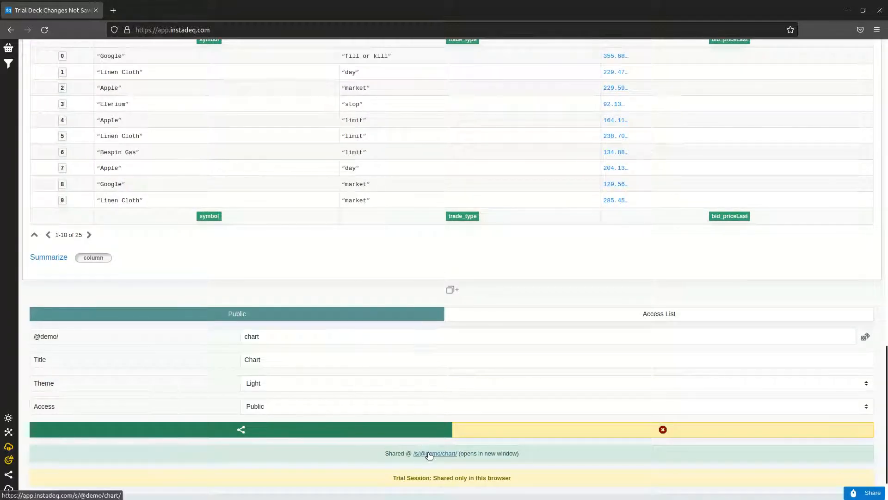
click(435, 452)
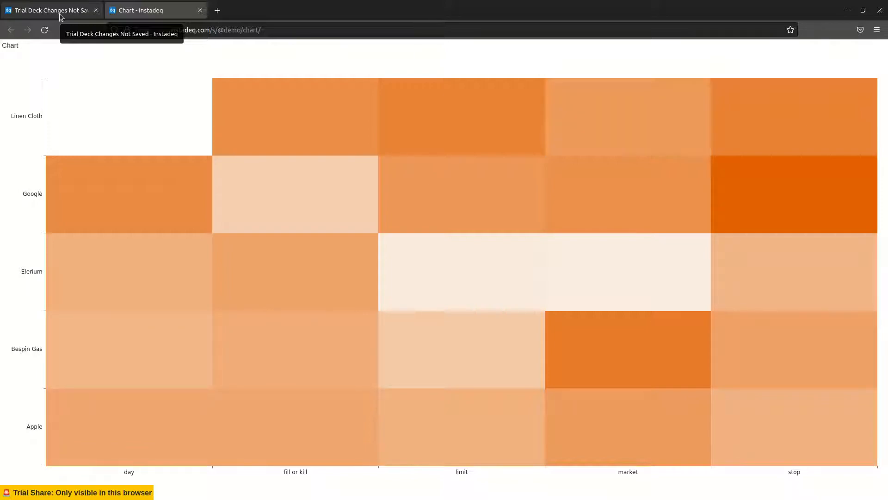
mouse_move(21, 146)
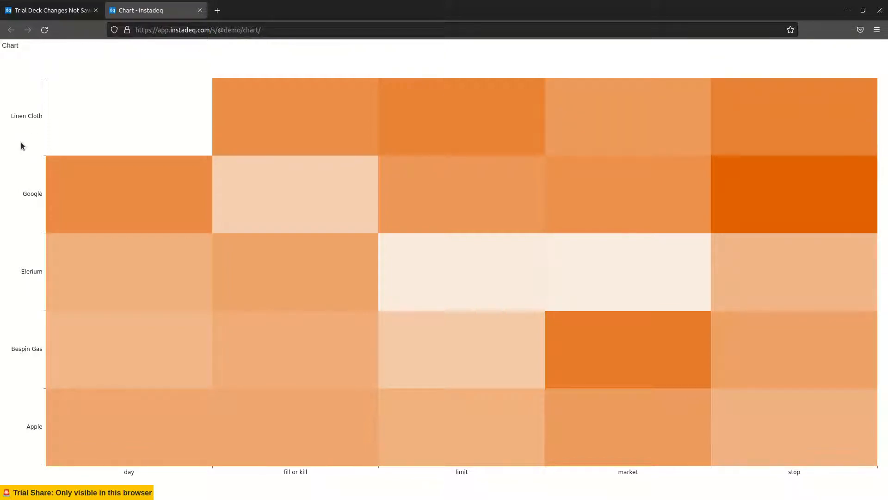